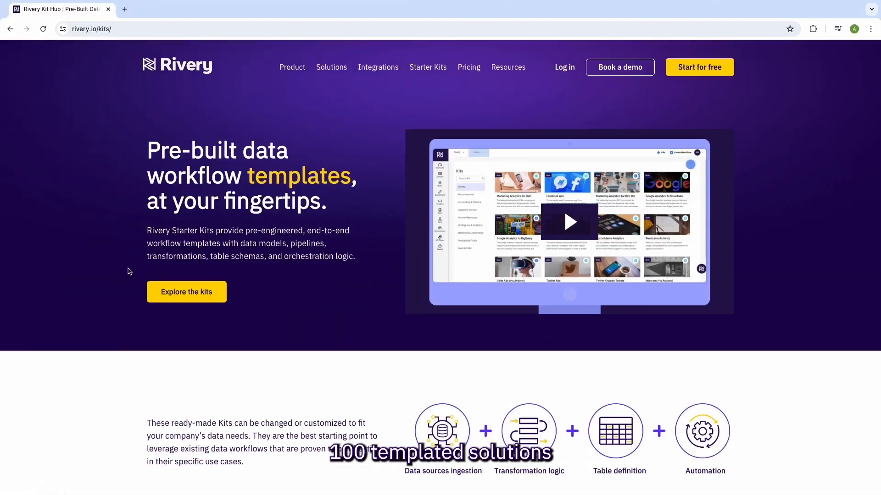
Filter the Kit Hub list to Marketing Advertising kits such as B2B Paid Ads Campaigns Performance.
scroll("down", 3)
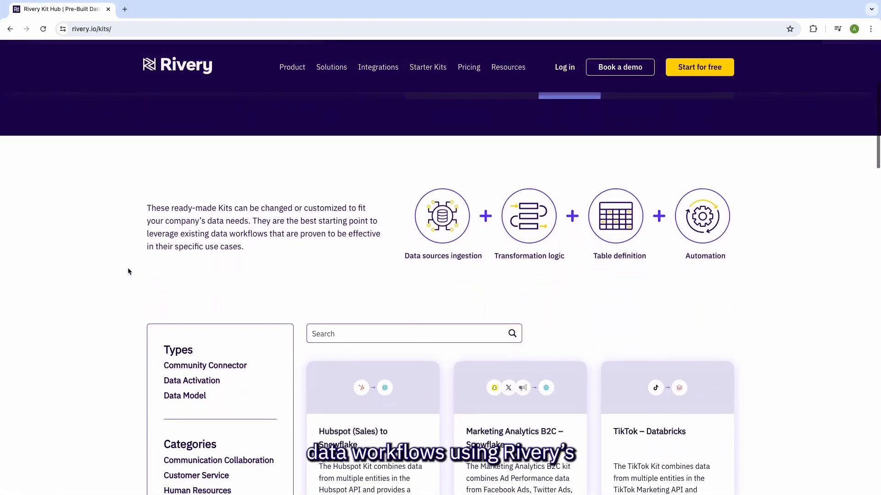
scroll("down", 3)
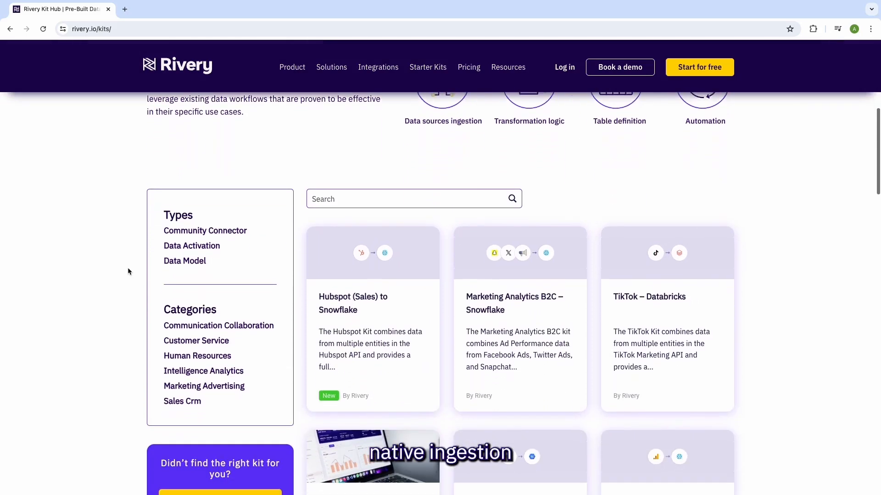
scroll("down", 3)
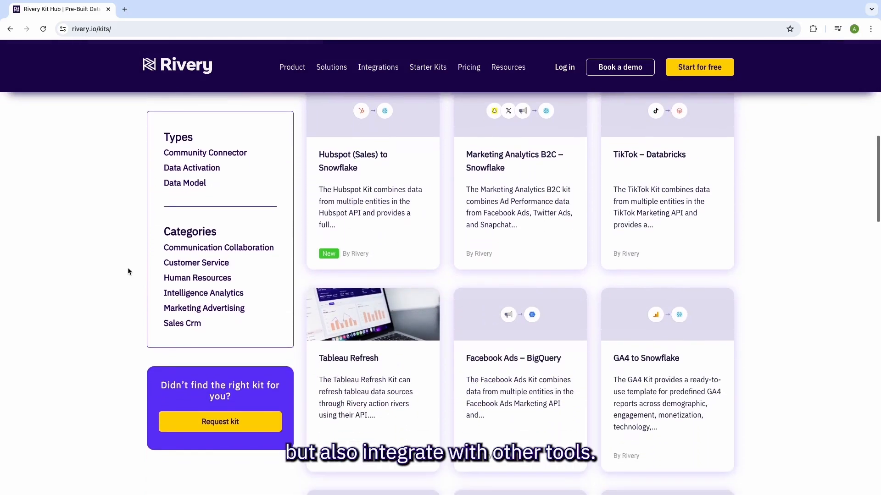
scroll("down", 3)
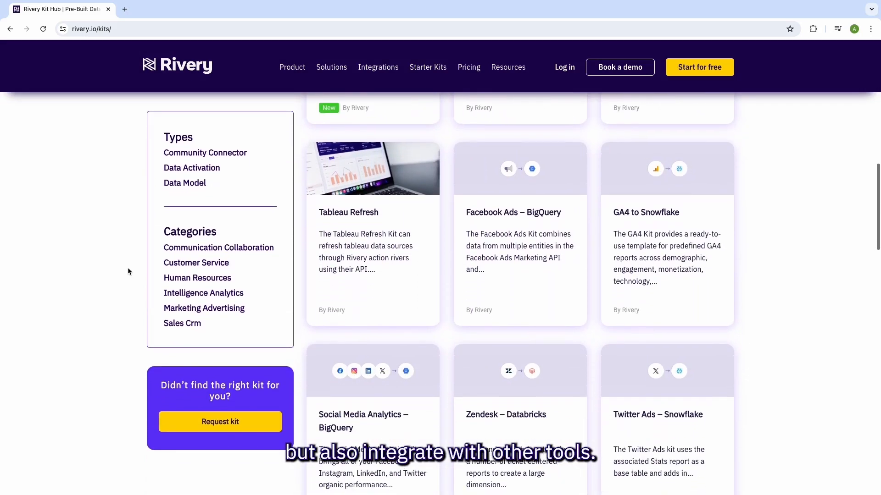
scroll("down", 3)
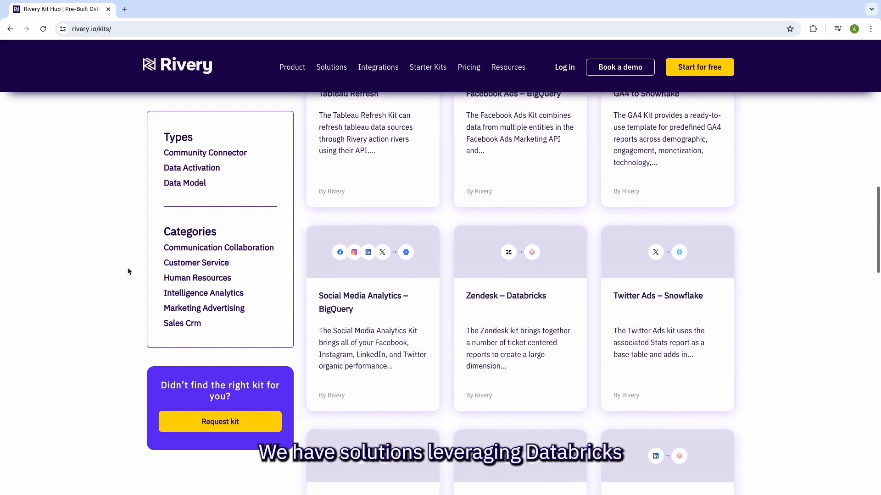
scroll("down", 3)
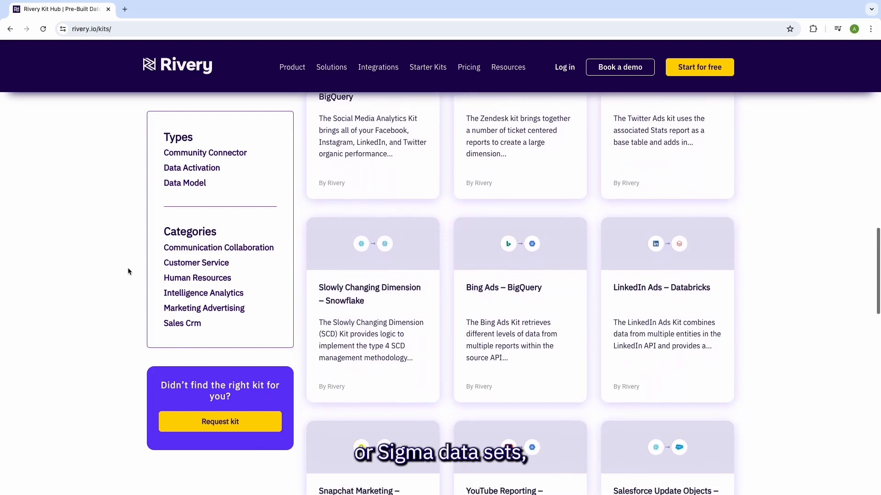
scroll("down", 3)
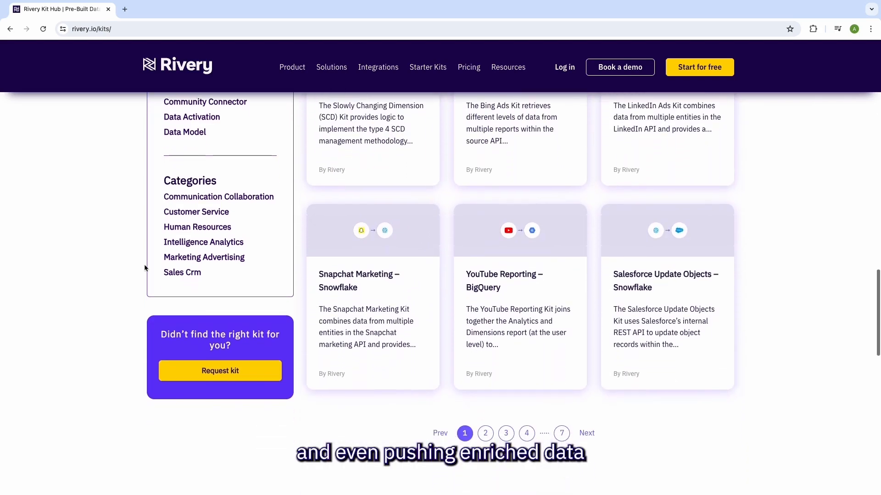
left_click(203, 257)
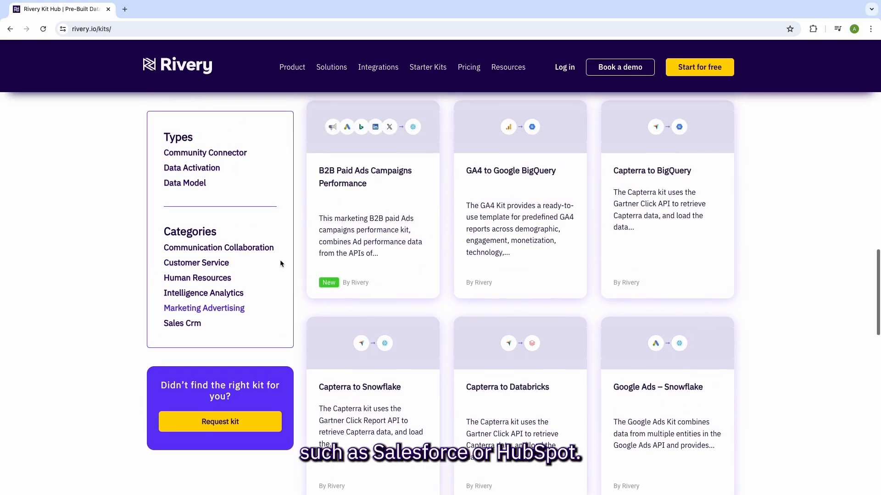
View the B2B Paid Ads Campaigns Performance kit's description and configuration sections.
left_click(364, 176)
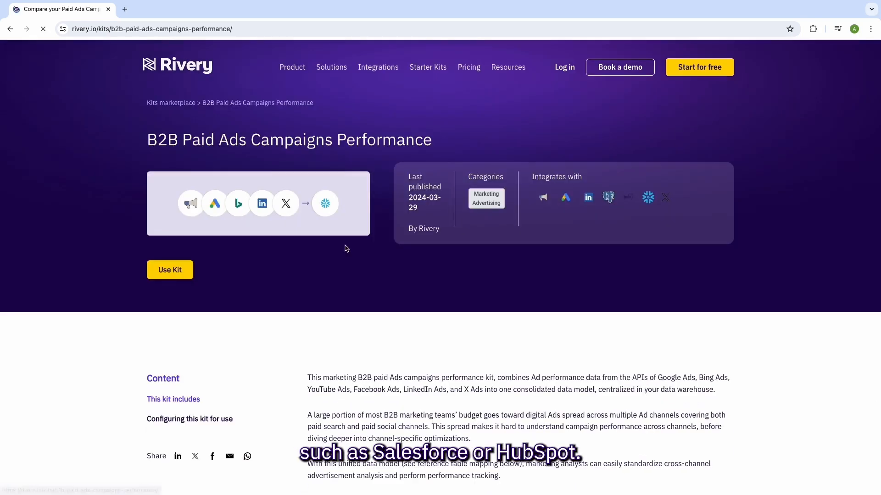
scroll("down", 3)
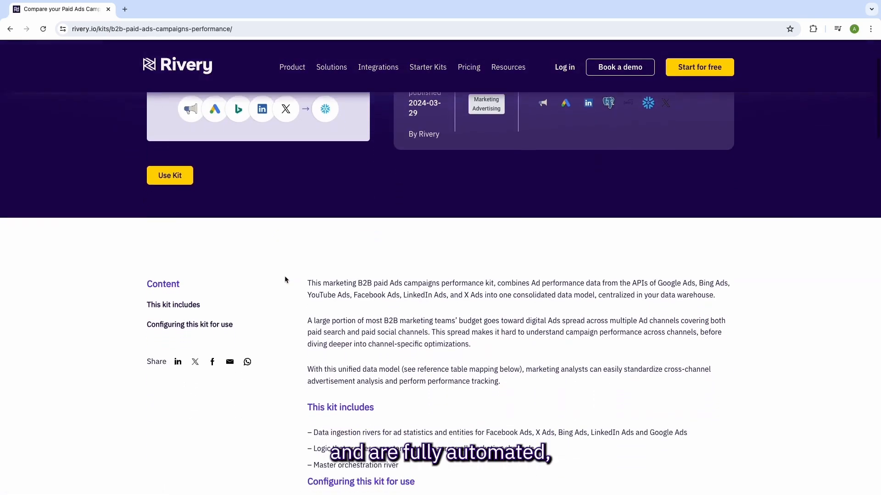
scroll("down", 3)
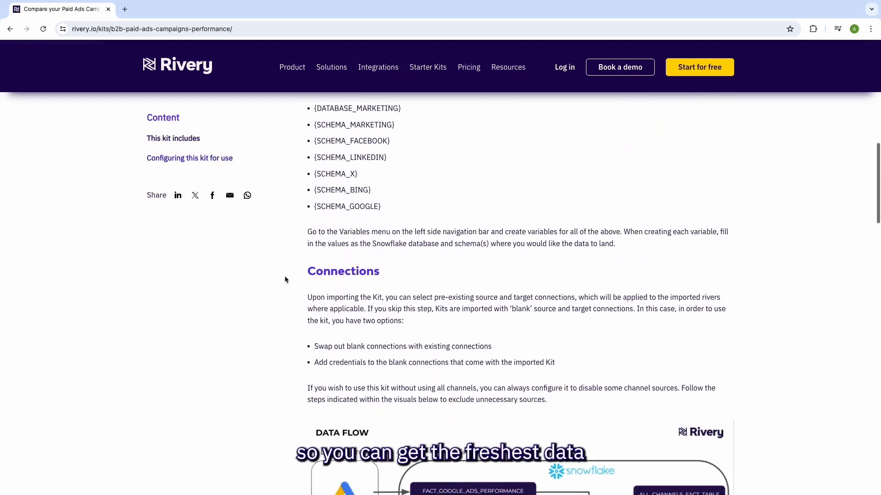
scroll("down", 3)
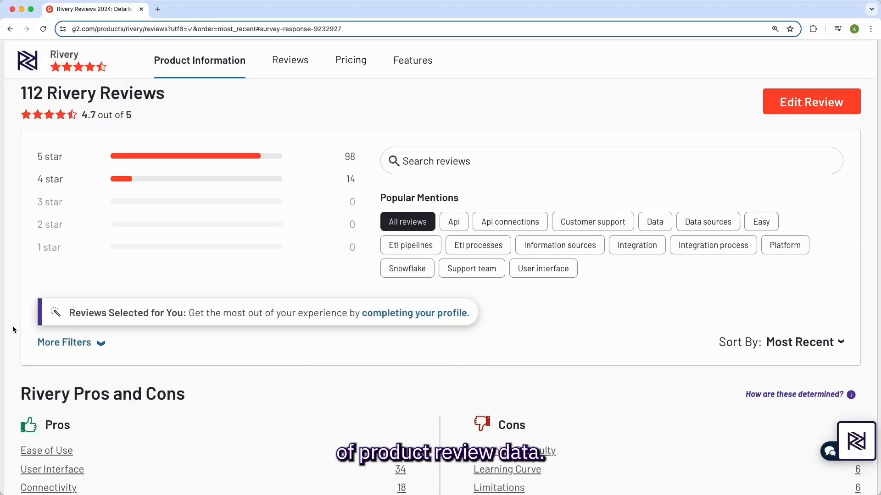
scroll("down", 3)
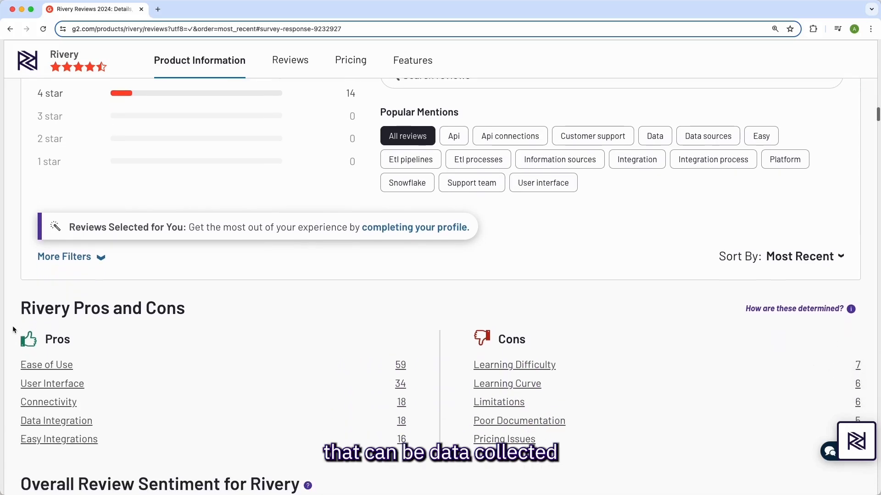
scroll("down", 3)
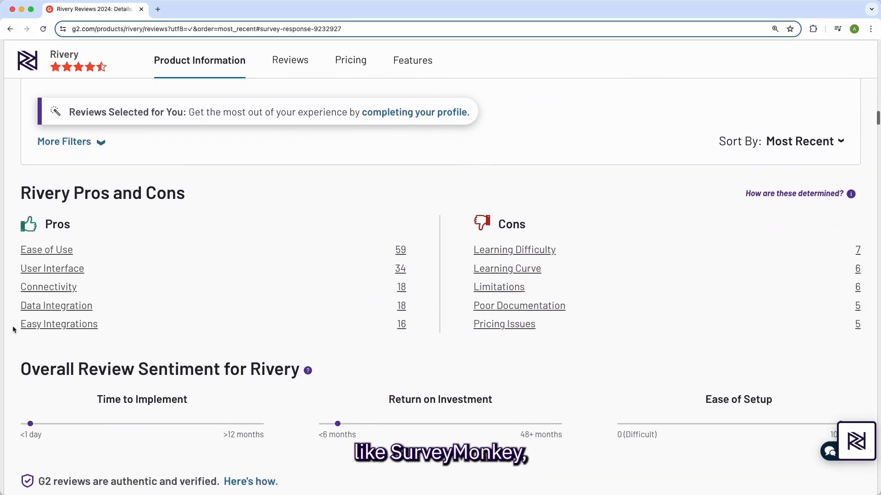
scroll("down", 3)
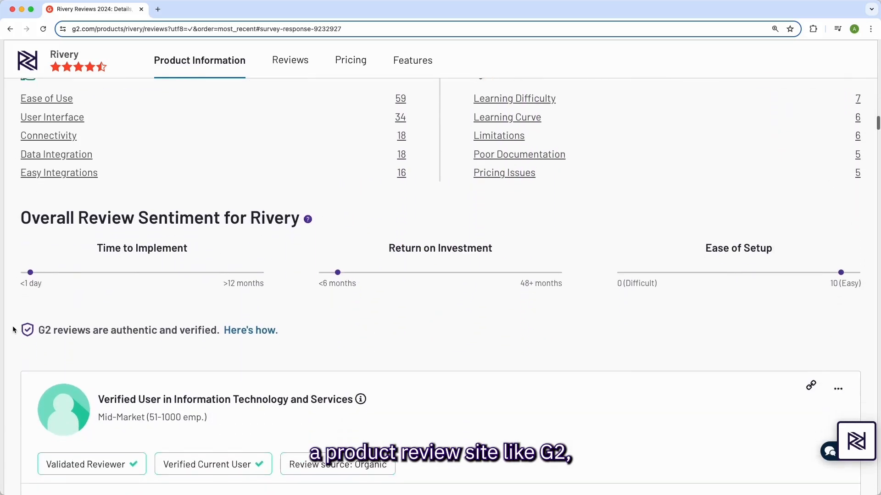
scroll("down", 3)
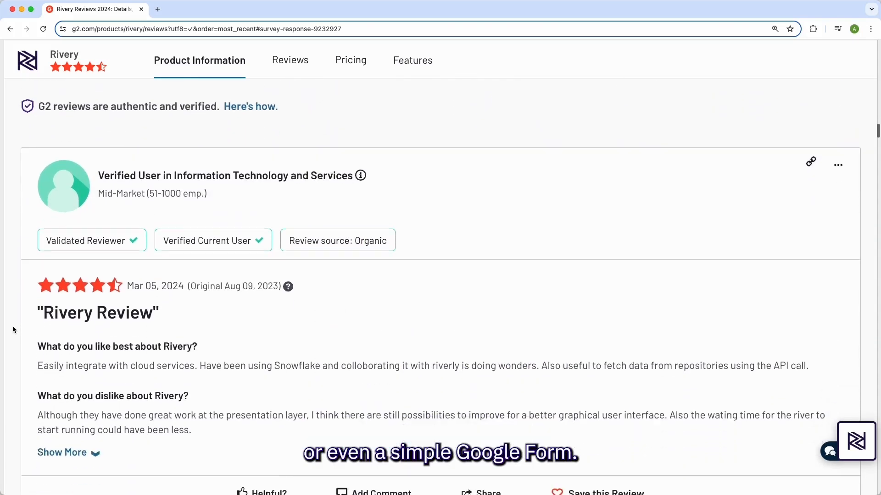
scroll("down", 3)
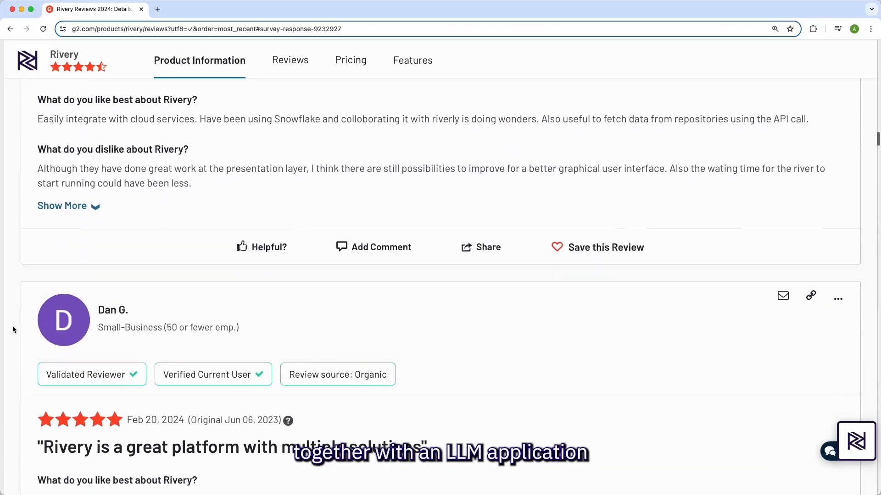
scroll("down", 3)
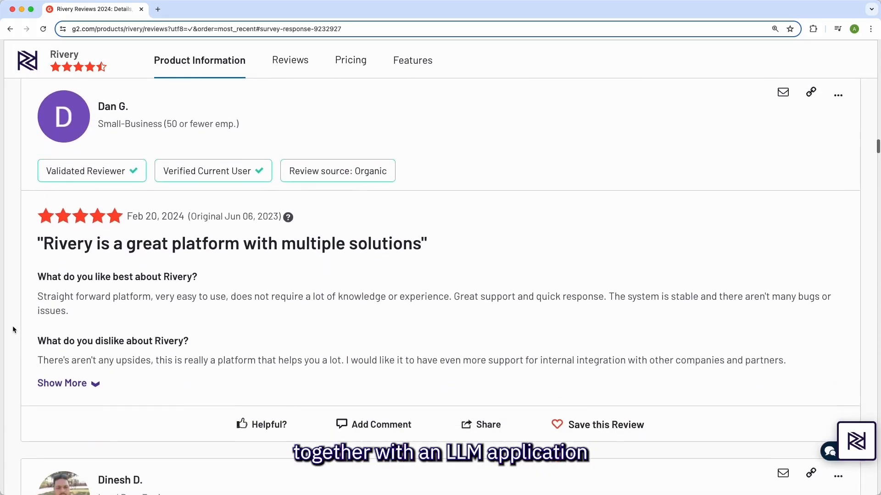
scroll("down", 3)
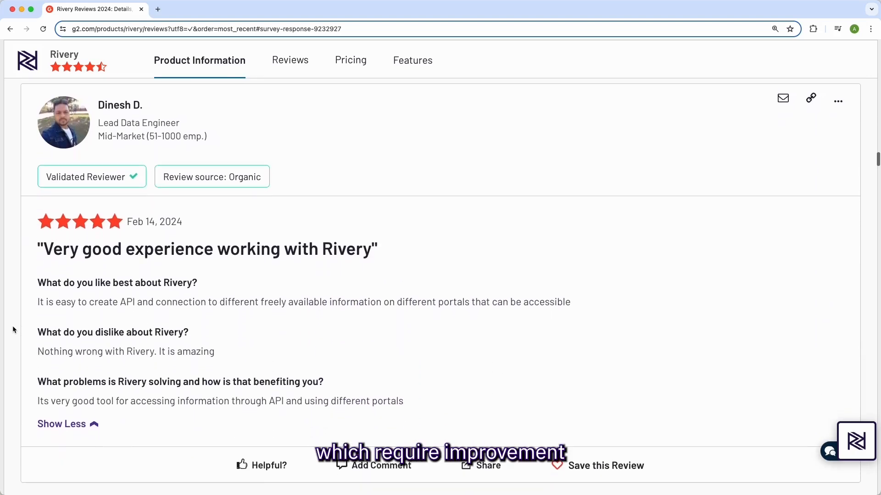
mouse_move(61, 424)
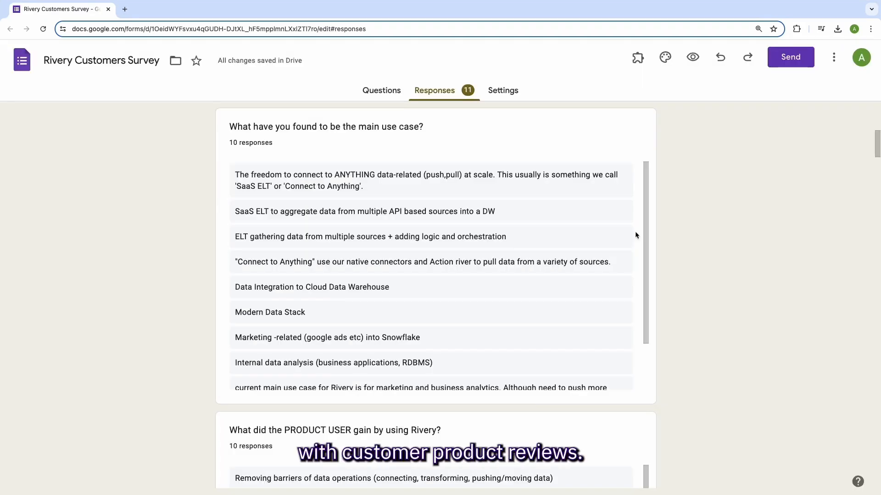
scroll("down", 3)
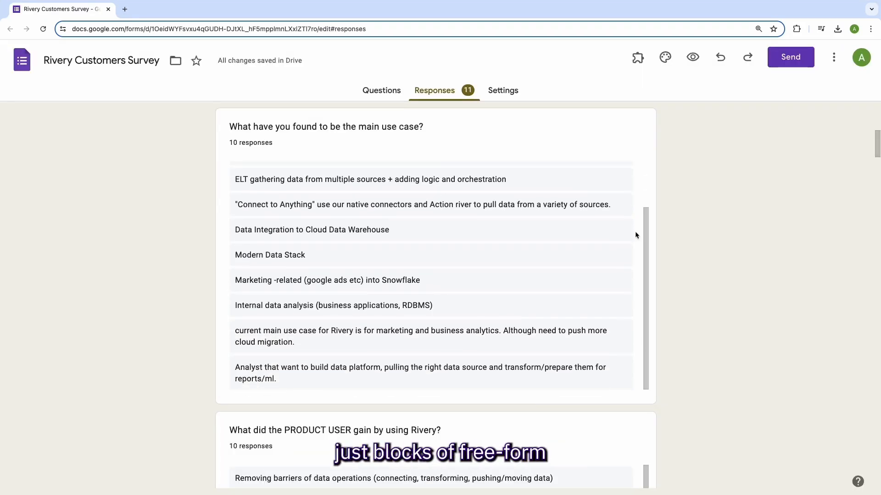
scroll("down", 3)
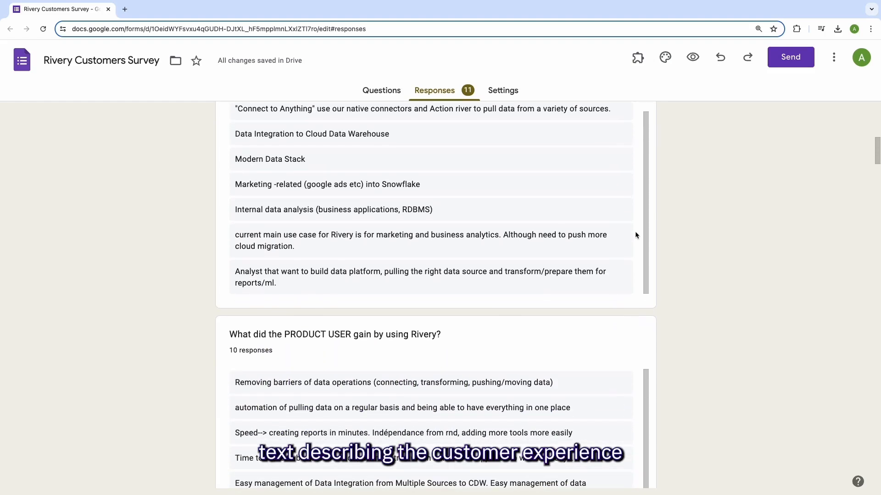
scroll("down", 3)
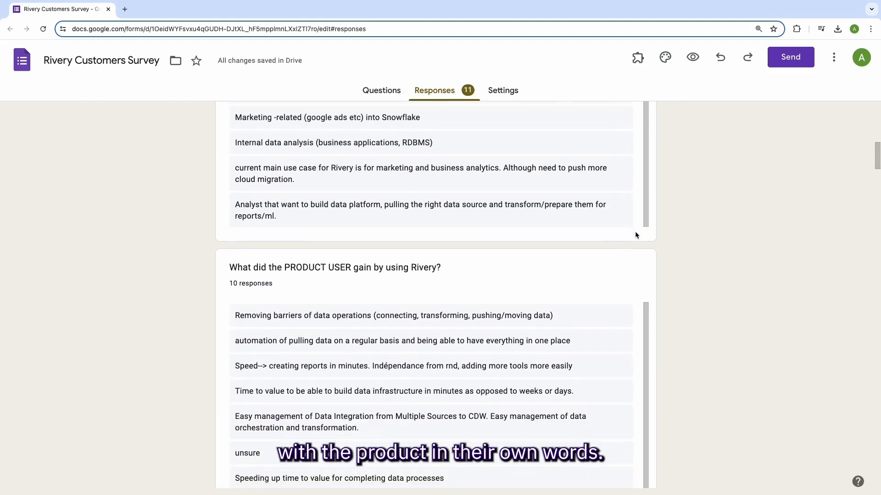
scroll("down", 3)
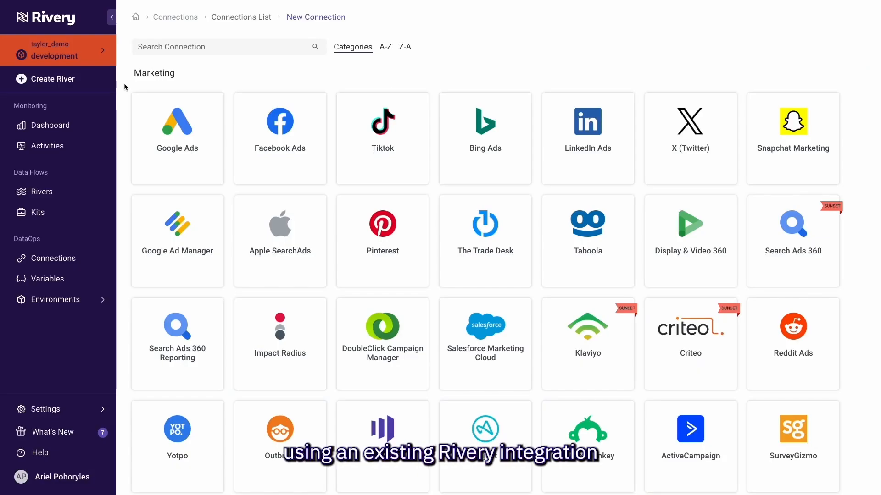
Browse the source connectors catalog toward the Connections list with the Google Forms connection.
scroll("down", 3)
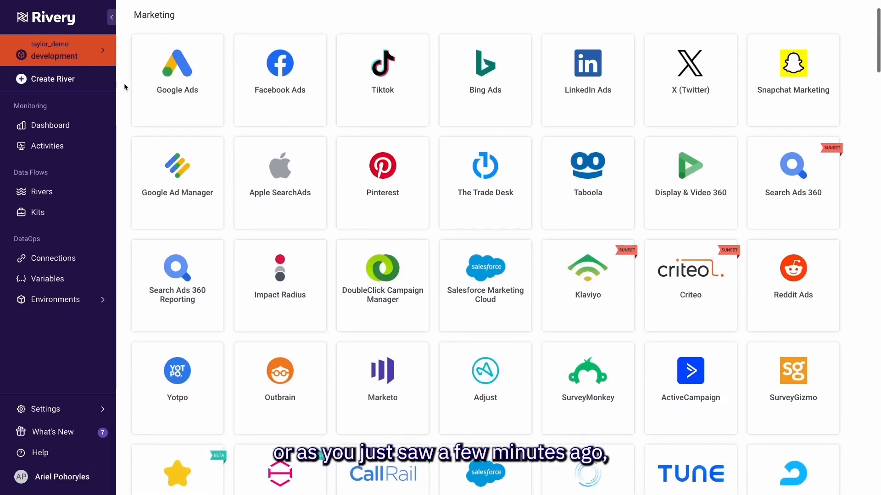
scroll("down", 3)
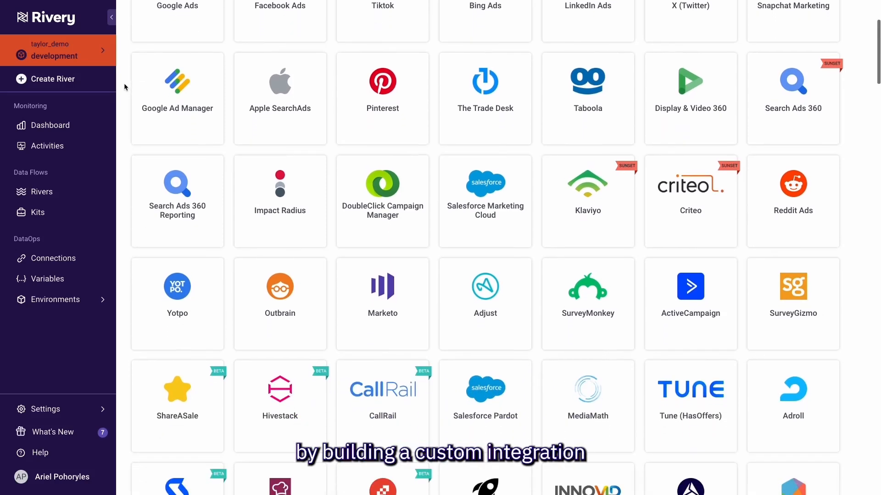
scroll("down", 3)
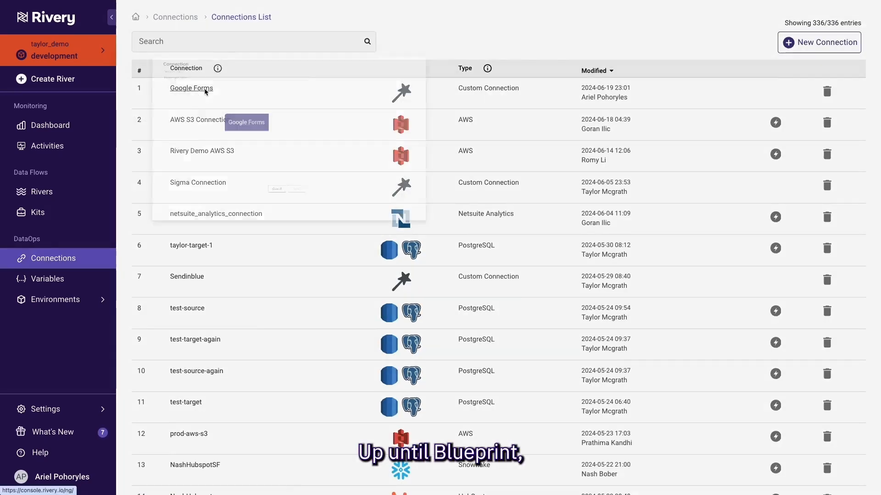
Go into the Google Forms custom connection leading to the Snowflake Cortex AI river.
left_click(191, 88)
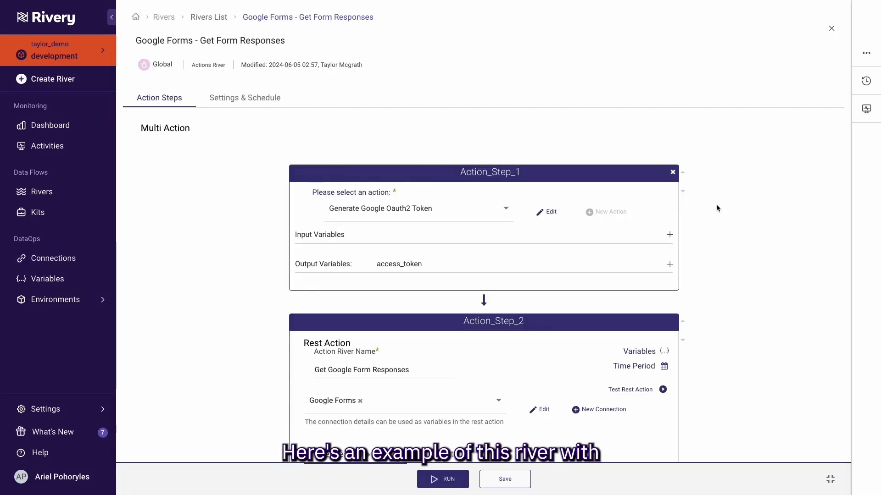
scroll("down", 3)
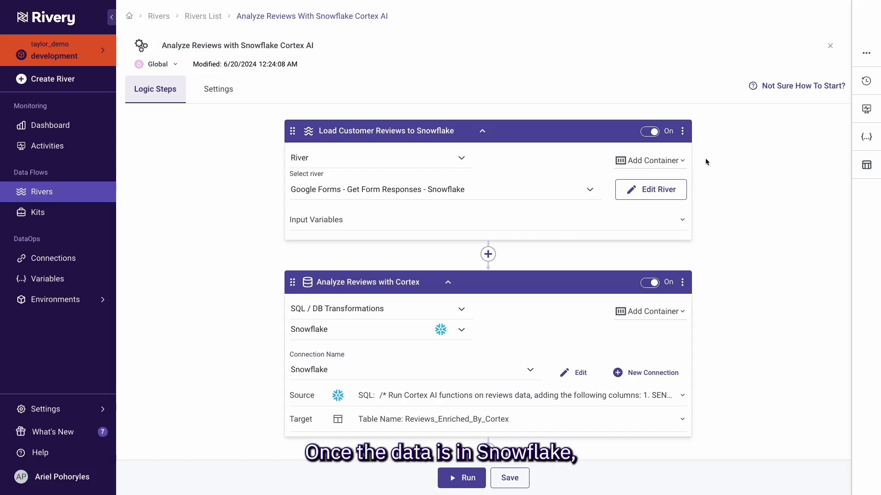
Expand the Analyze Reviews with Cortex source and show its sentiment SQL query full-size.
scroll("down", 3)
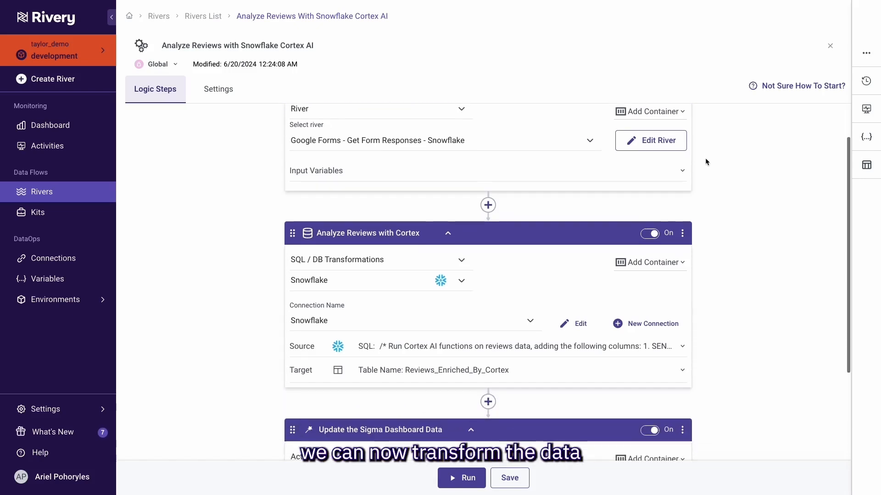
scroll("down", 3)
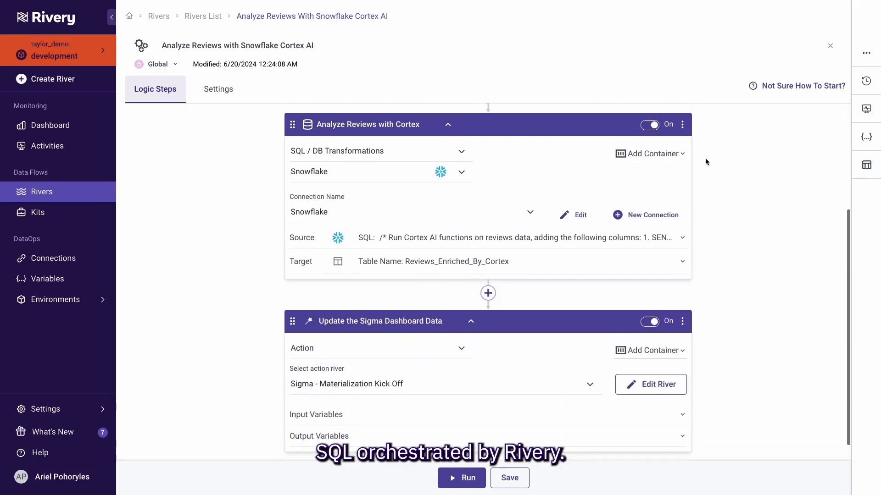
left_click(682, 237)
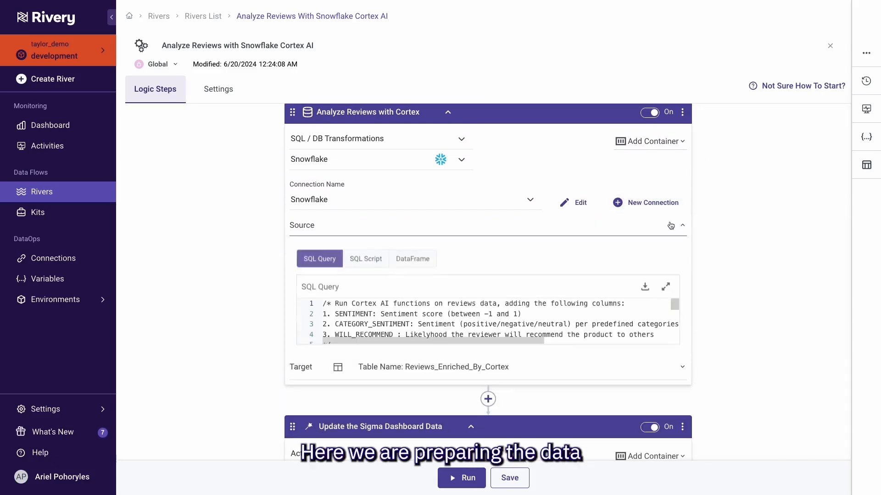
left_click(665, 286)
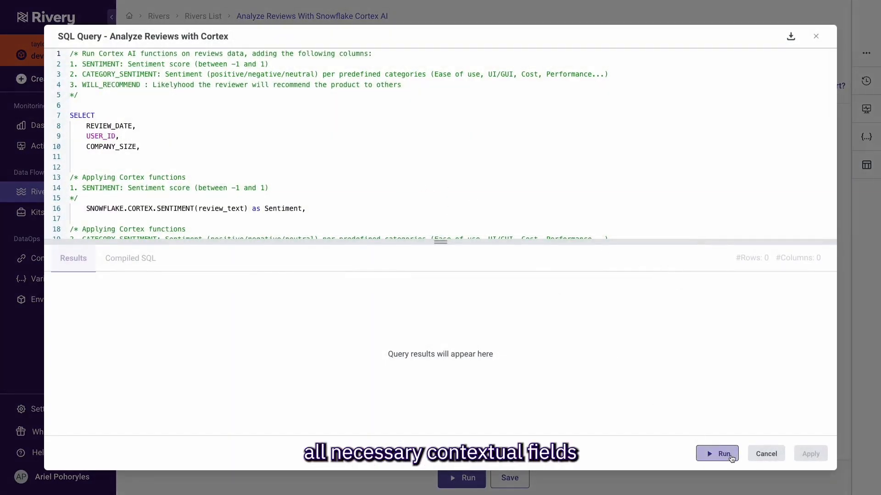
Run the Cortex query to get 12 rows with sentiment scores, then cancel without applying changes.
left_click(725, 453)
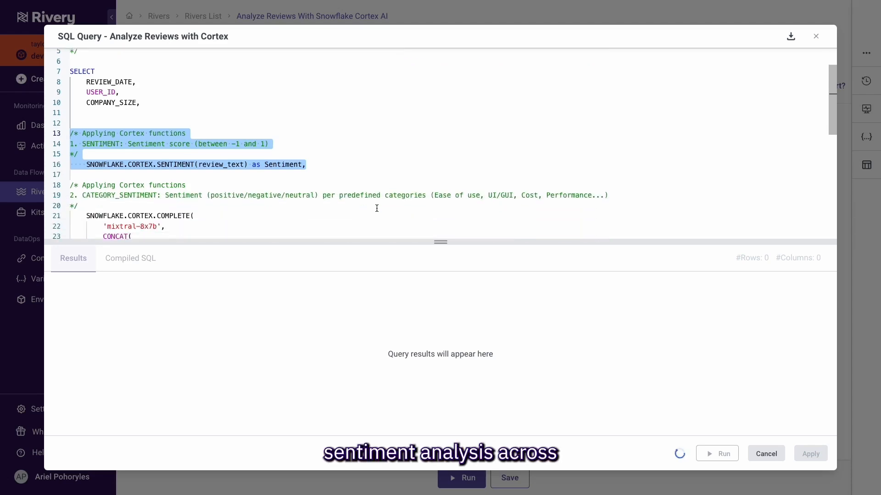
scroll("down", 3)
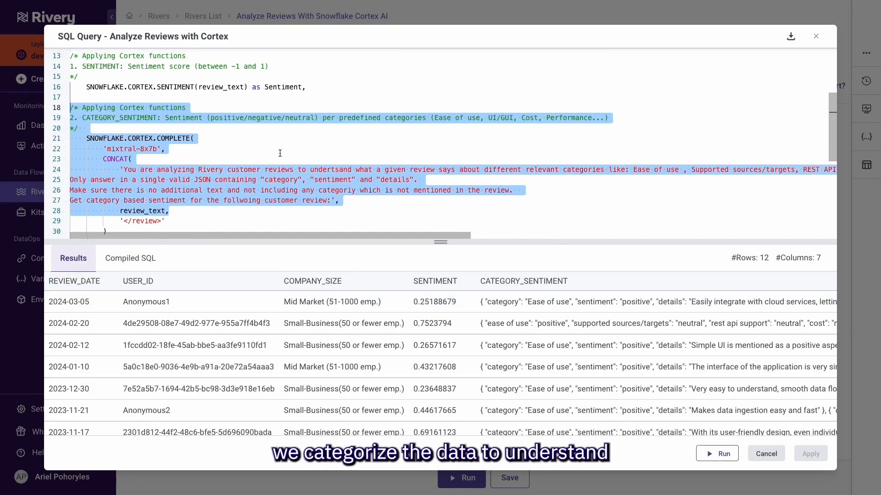
scroll("down", 3)
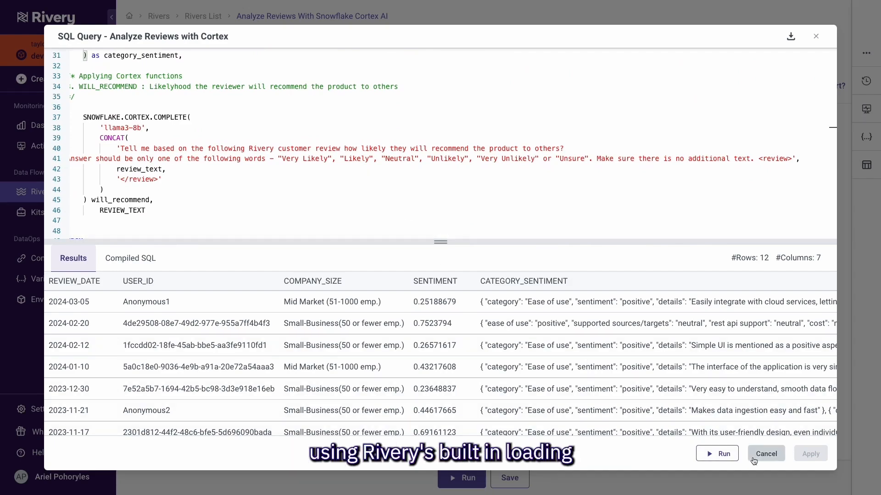
left_click(765, 454)
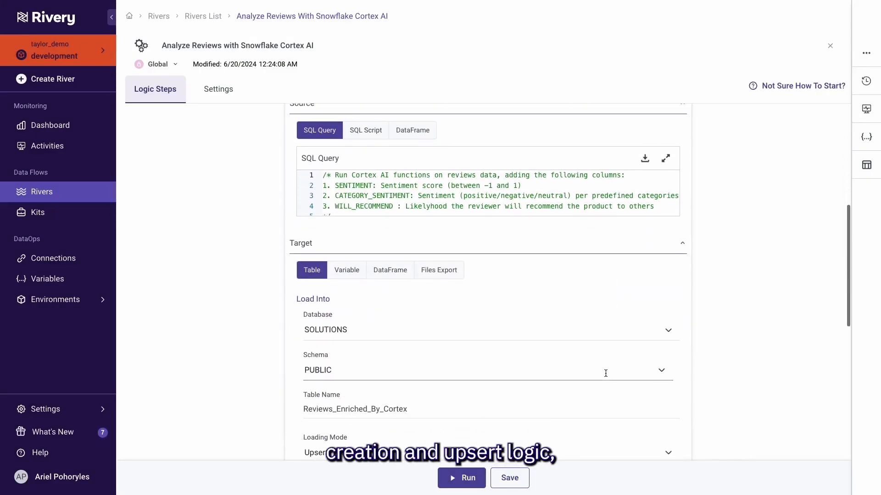
Review the target: table Reviews_Enriched_By_Cortex in SOLUTIONS.PUBLIC with Upsert - Merge loading.
scroll("down", 3)
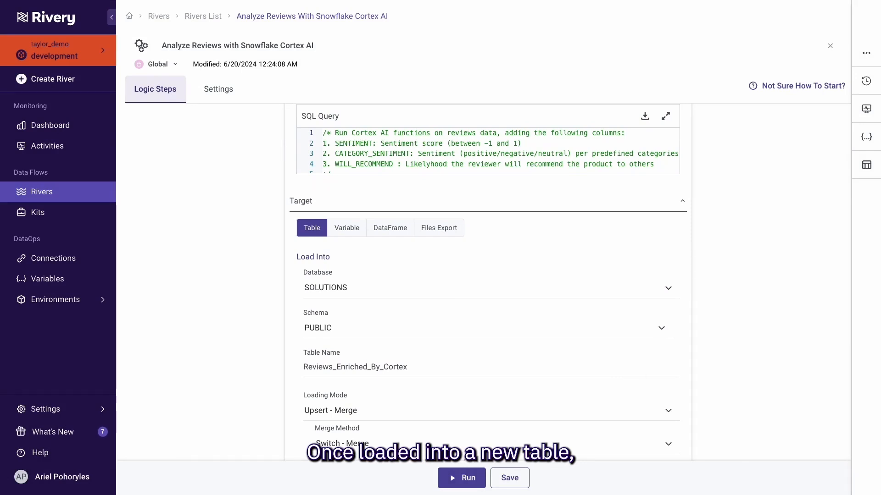
scroll("down", 3)
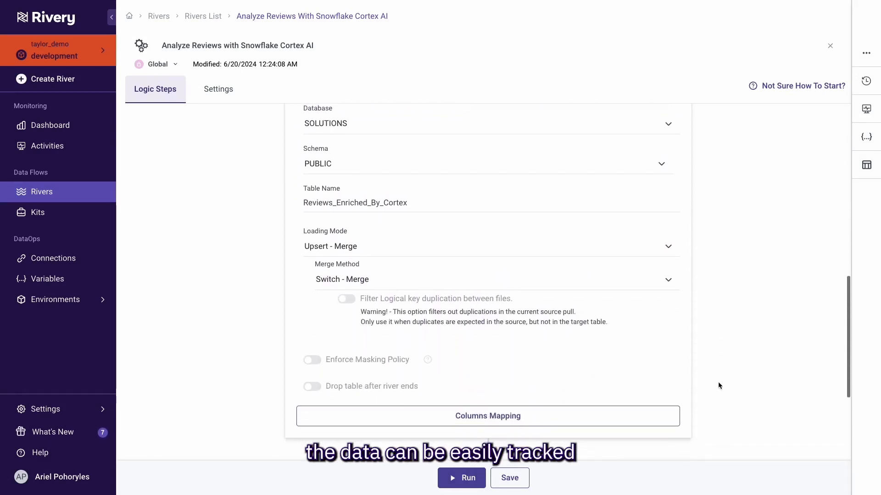
scroll("down", 3)
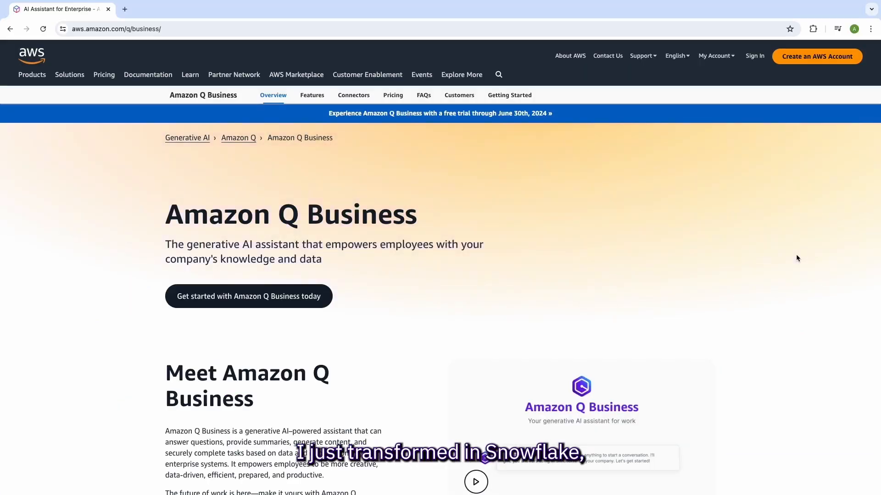
Read the aws.amazon.com/q/business overview describing the generative AI assistant for work.
scroll("down", 3)
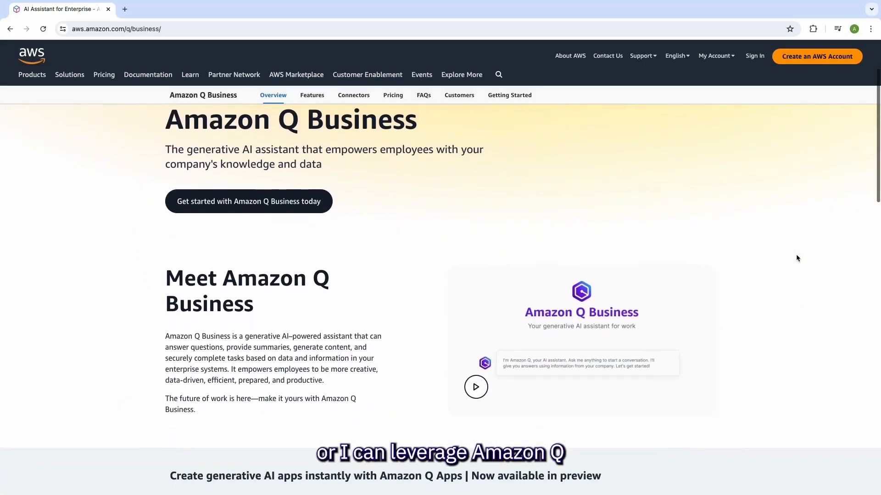
scroll("down", 3)
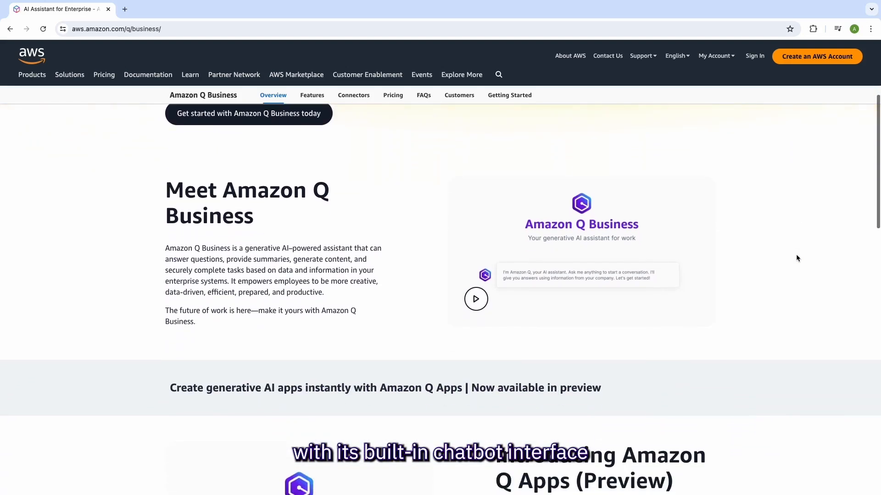
scroll("down", 3)
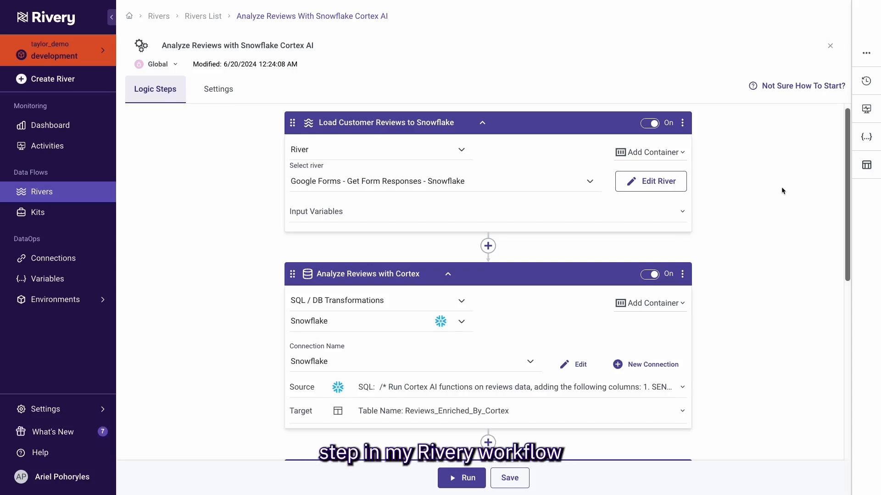
Reach the Push Data to S3 for Amazon Q step exporting files to Amazon-Q-Kit-Bucket.
scroll("down", 3)
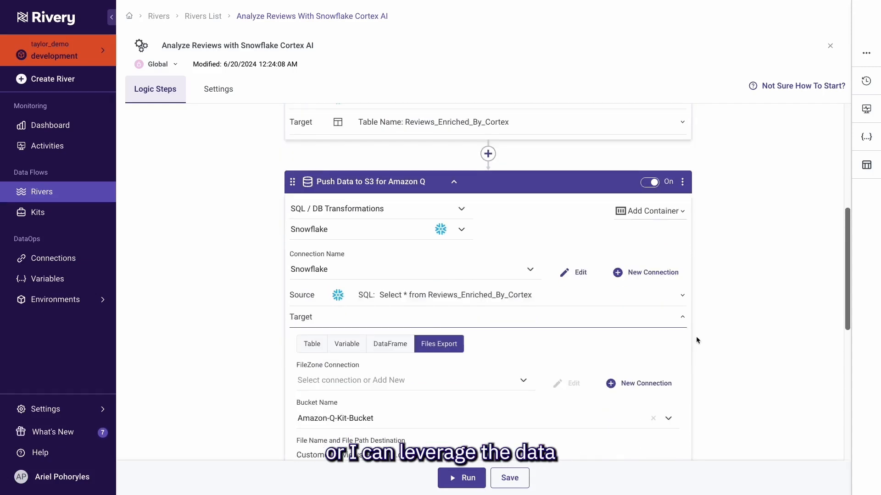
scroll("down", 3)
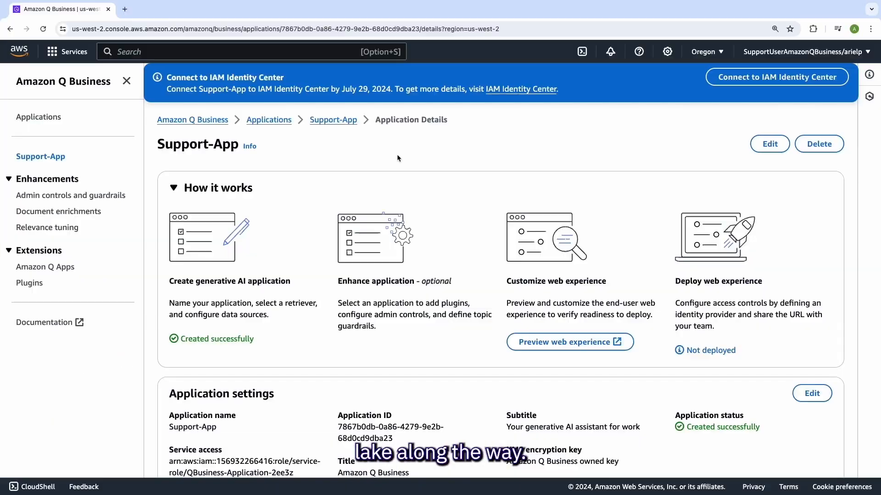
Check the my-s3-datasource sync history and launch the Support-App web experience preview.
scroll("down", 3)
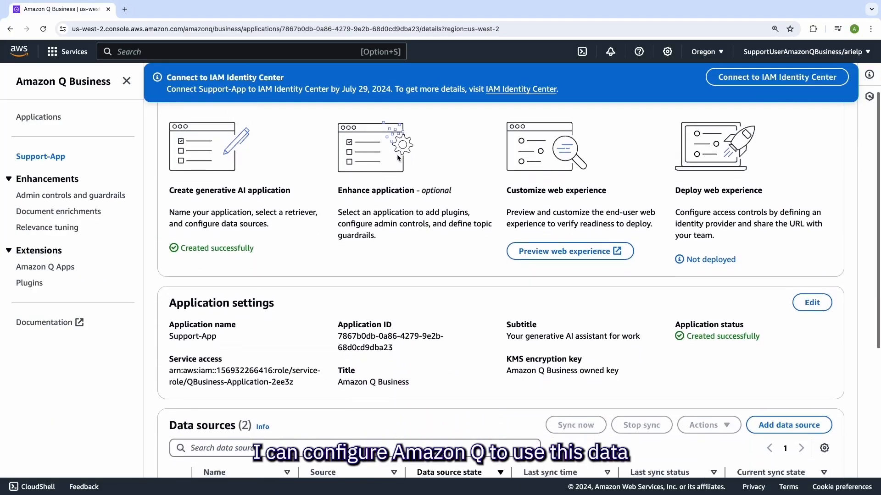
scroll("down", 3)
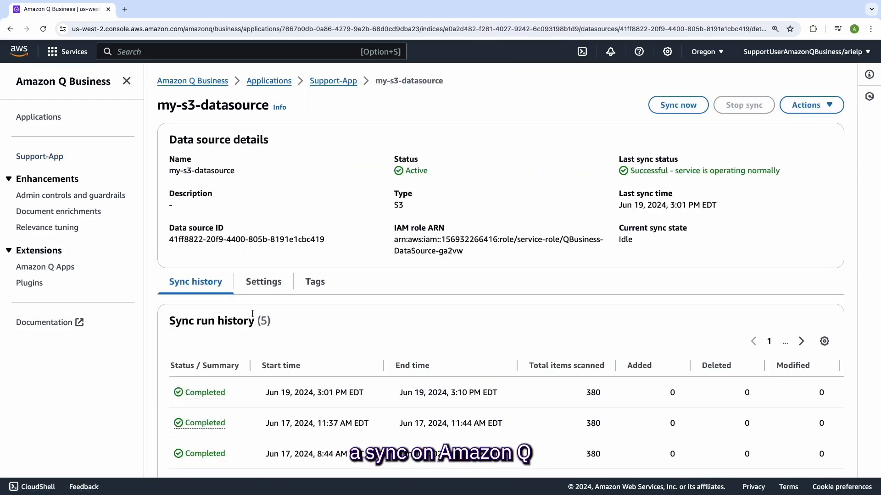
left_click(263, 282)
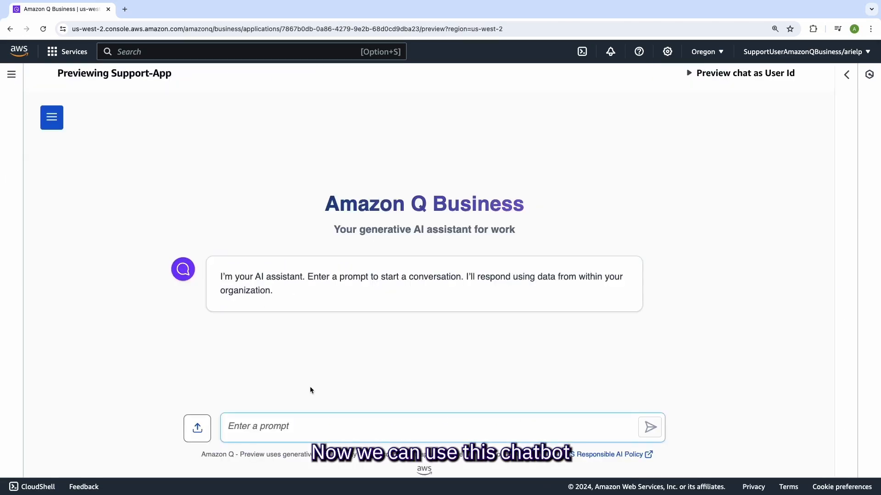
Ask the Support-App chatbot "how is rivery easy to use?" and send it.
type("how is rivery easy to")
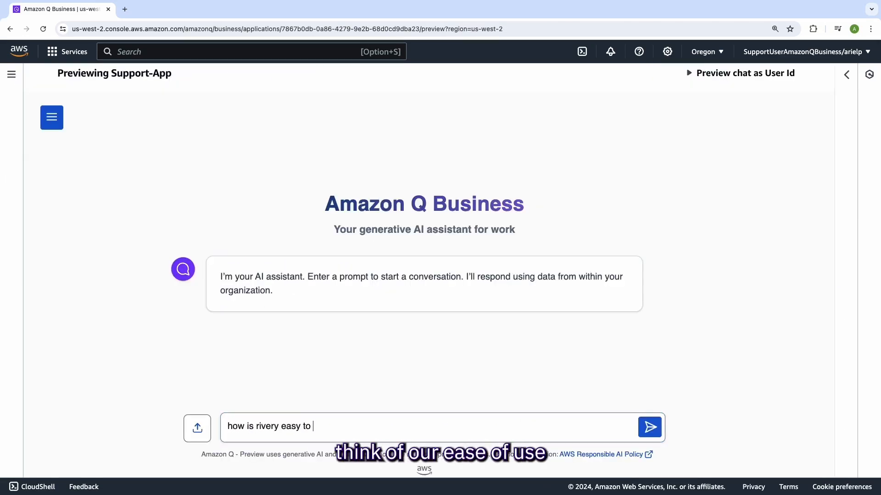
left_click(649, 427)
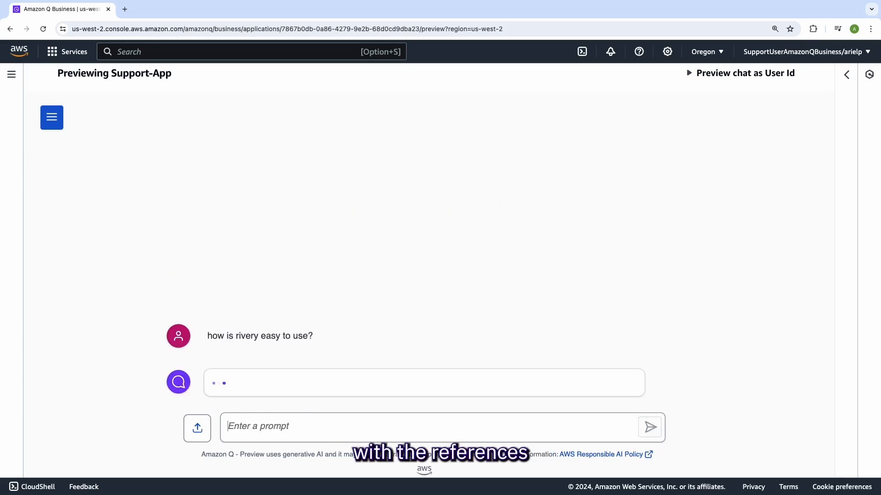